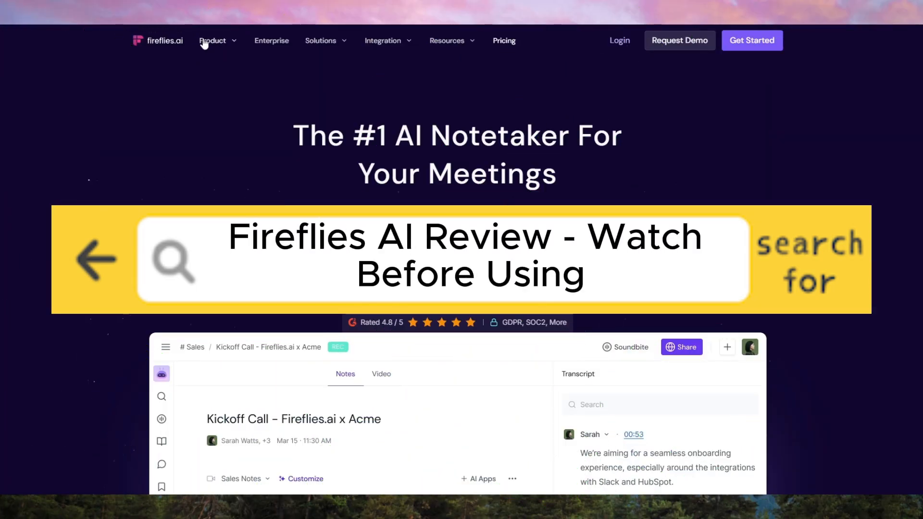
pyautogui.moveTo(81, 56)
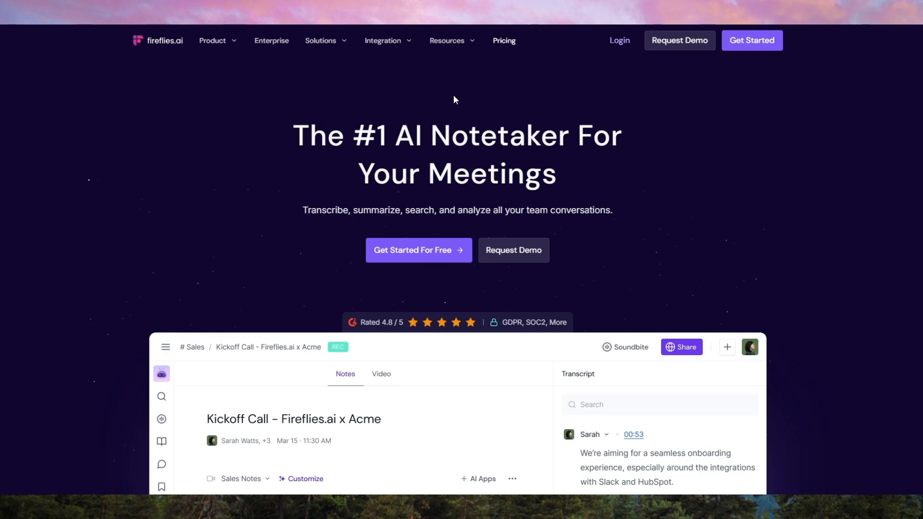
pyautogui.moveTo(467, 106)
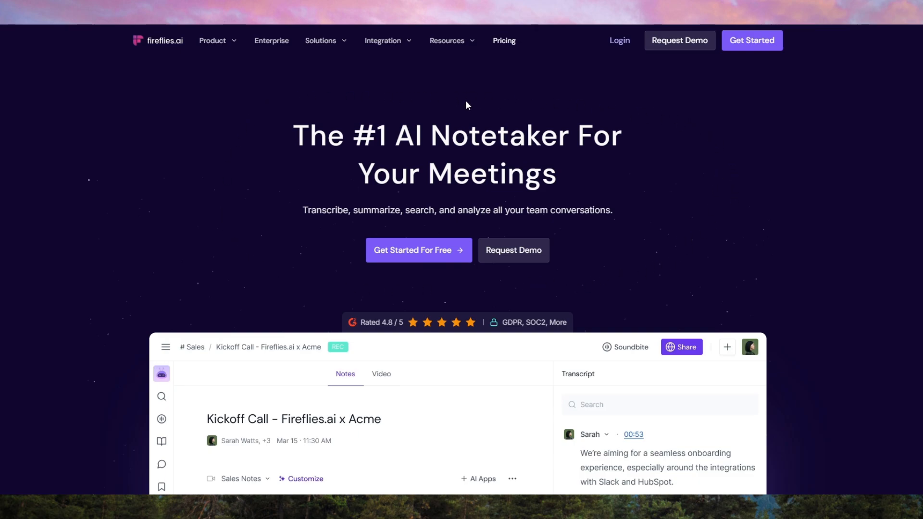
pyautogui.moveTo(364, 77)
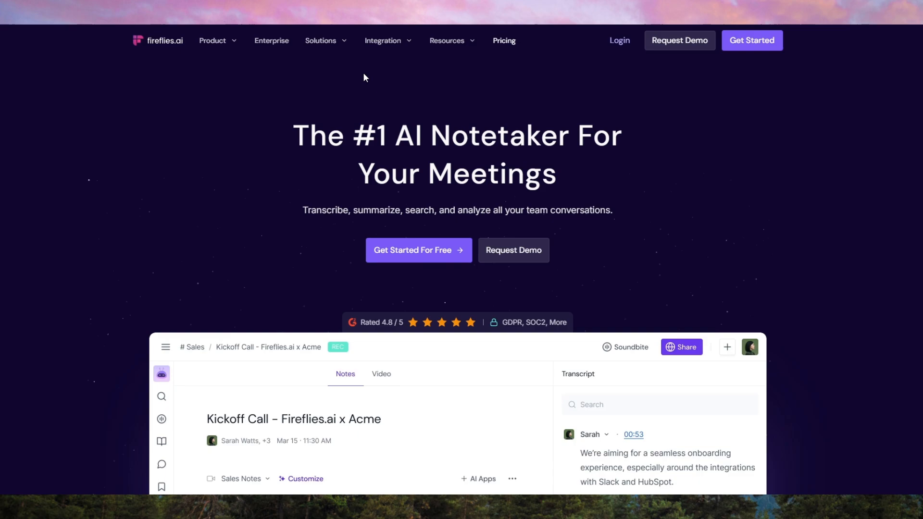
# Step: Scroll the homepage past the hero and transcription features to Comprehensive AI Summaries
pyautogui.scroll(-3)
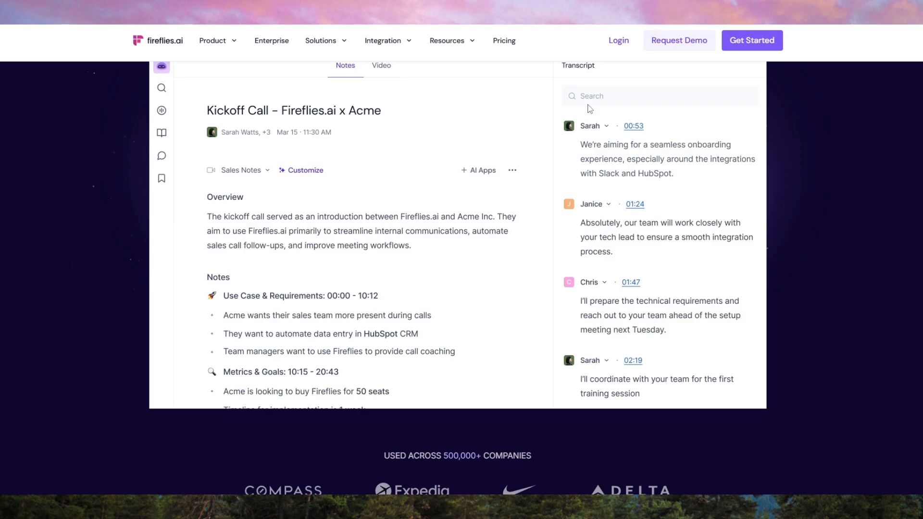
pyautogui.scroll(-3)
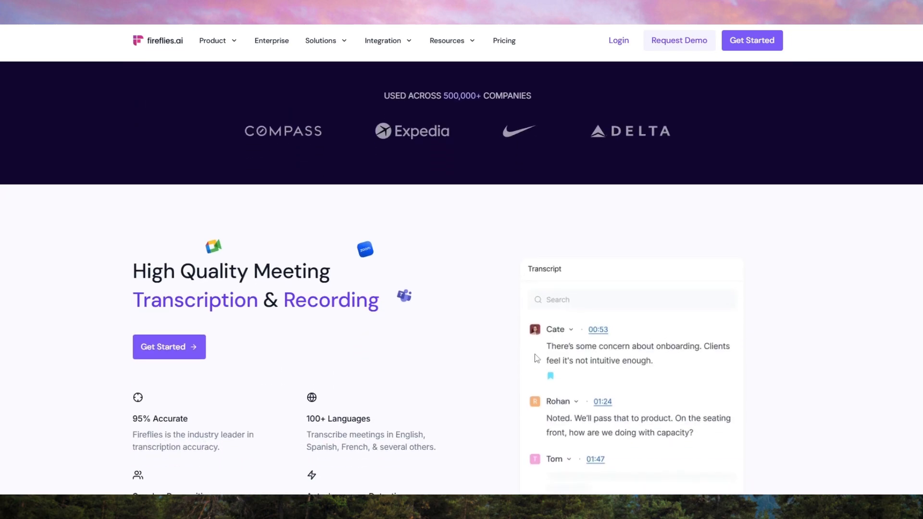
pyautogui.scroll(-3)
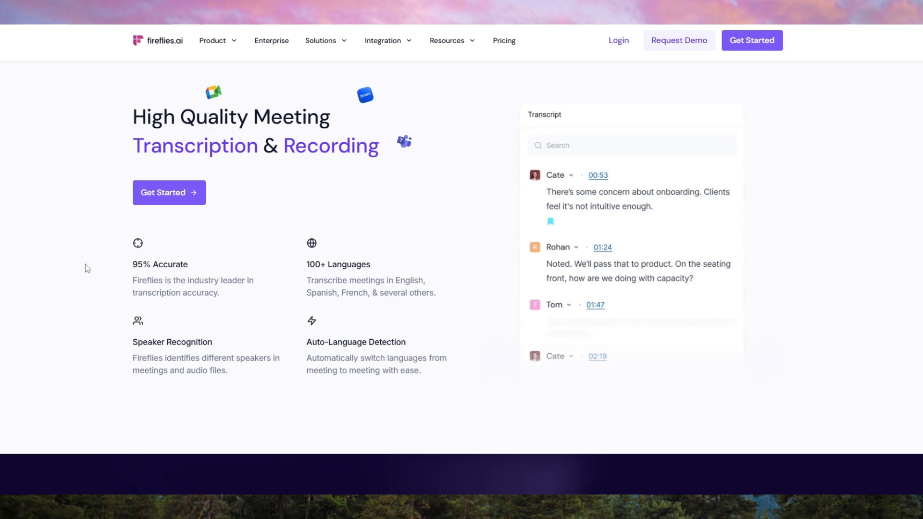
pyautogui.moveTo(113, 263)
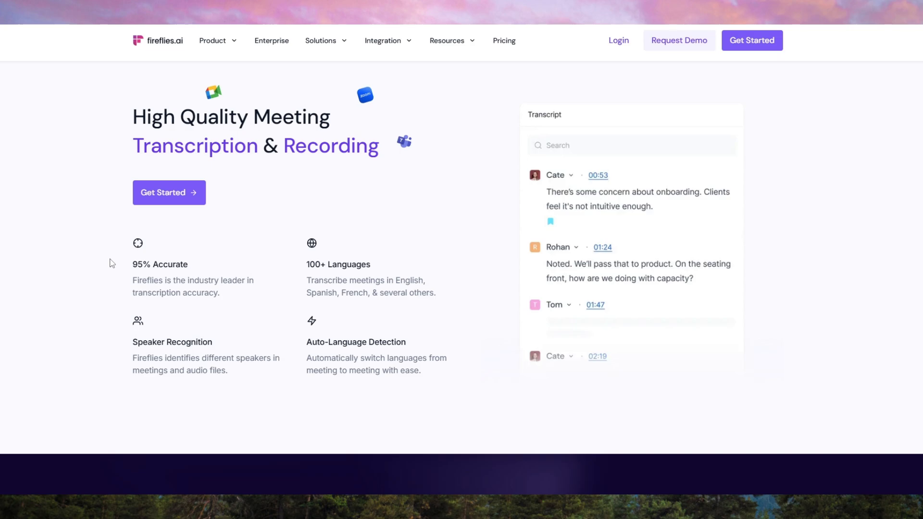
pyautogui.scroll(-3)
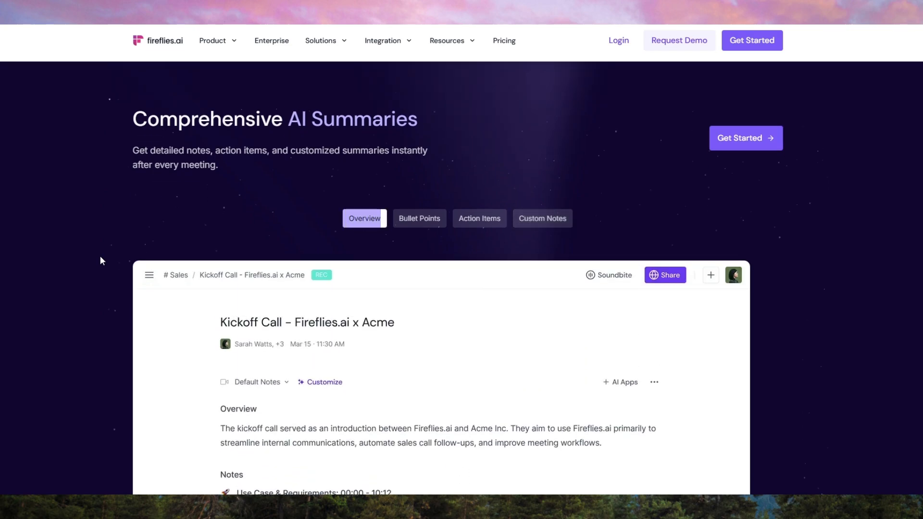
# Step: View the Bullet Points summary in the demo, then reach Capture Meetings Anywhere & Anytime
pyautogui.click(420, 218)
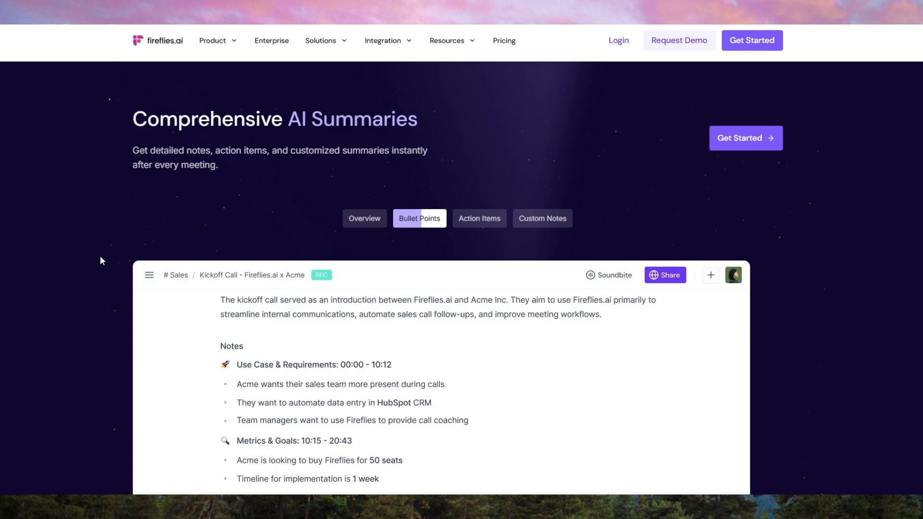
pyautogui.click(479, 218)
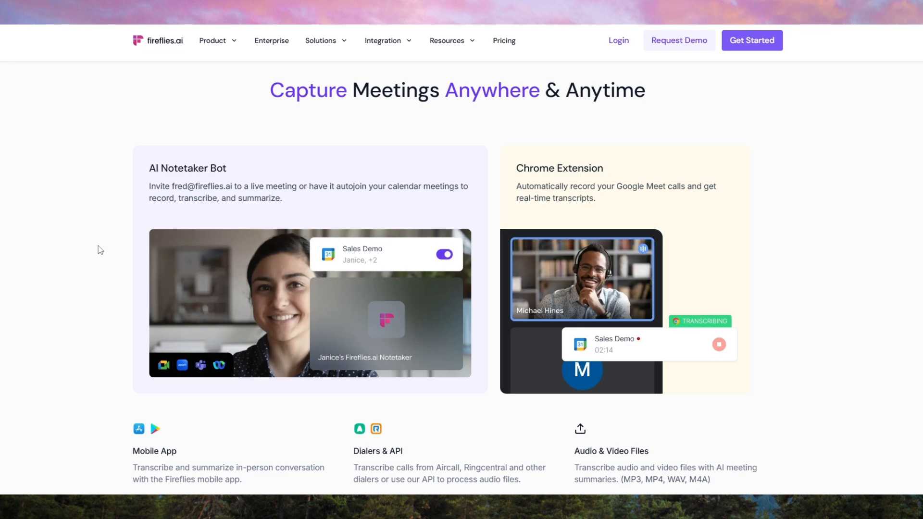
# Step: Scroll past Meeting Search and AskFred demos to Drive Insights With Conversation Intelligence
pyautogui.scroll(-3)
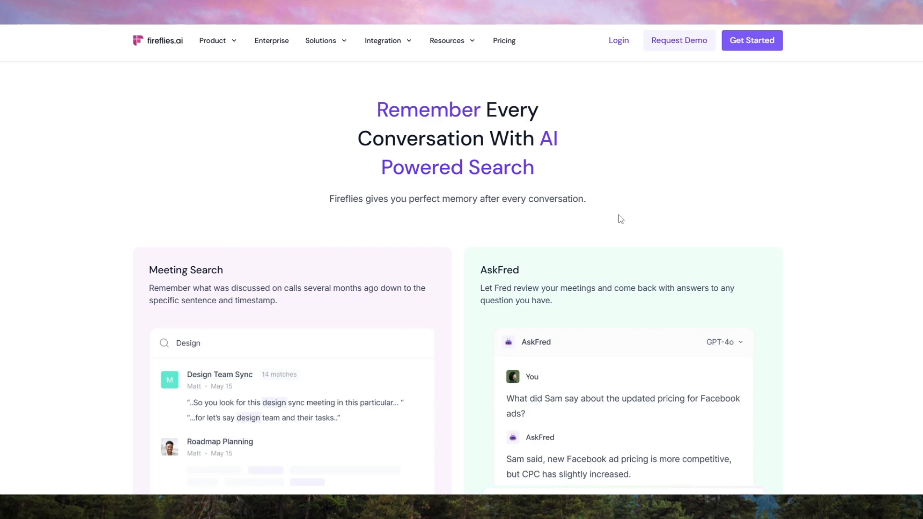
pyautogui.scroll(-3)
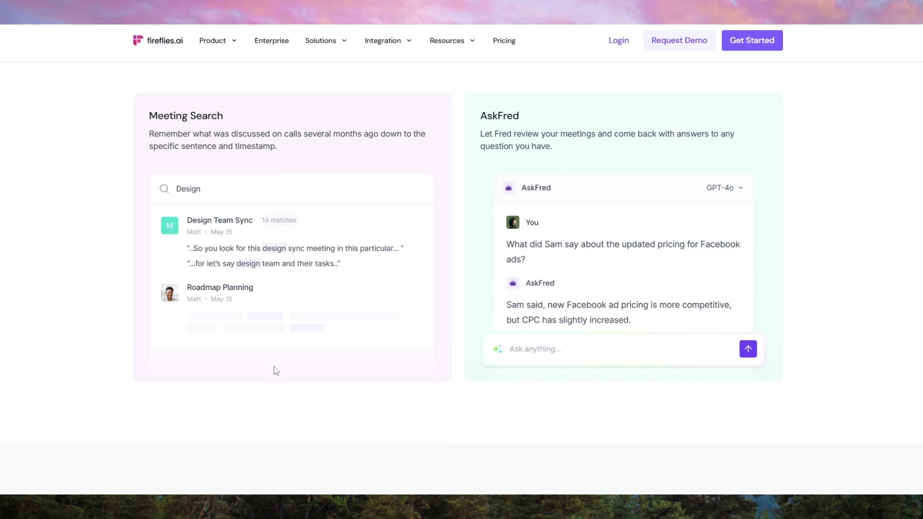
pyautogui.moveTo(810, 369)
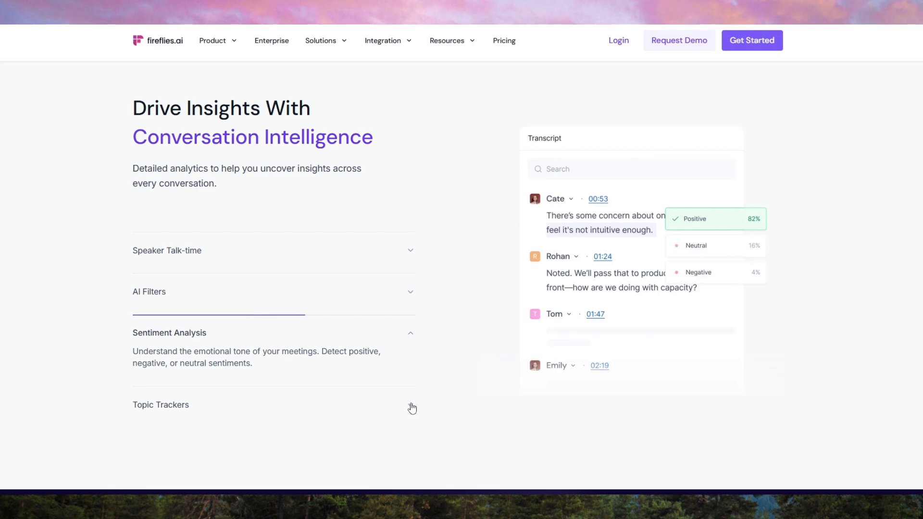
# Step: Expand the Topic Trackers description and scroll through tasks and AI Apps
pyautogui.click(161, 405)
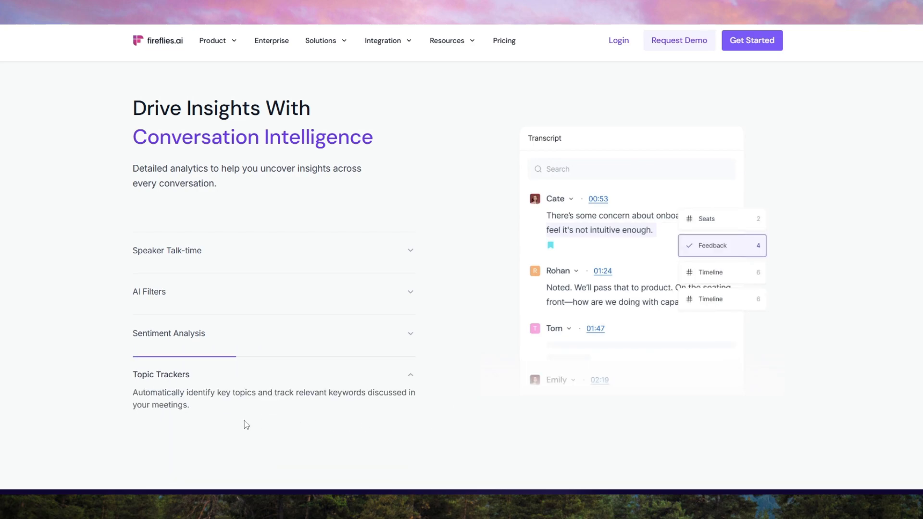
pyautogui.scroll(-3)
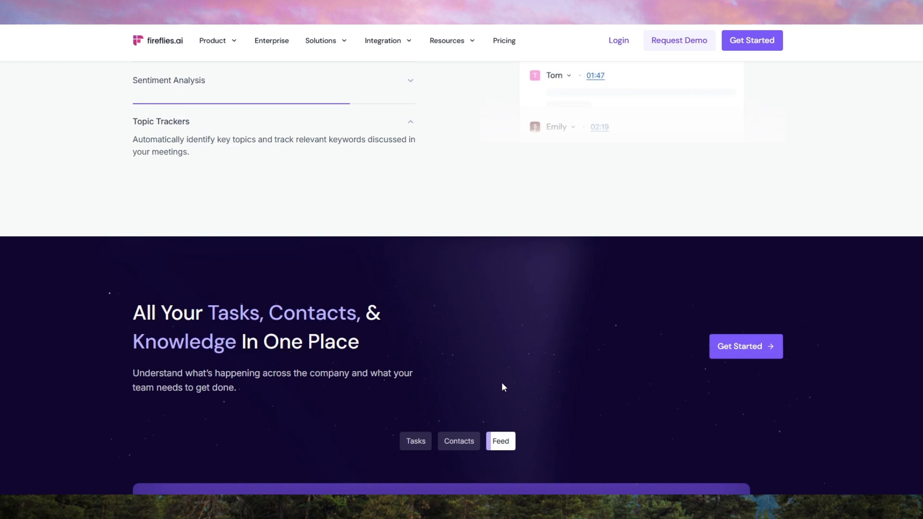
pyautogui.scroll(-3)
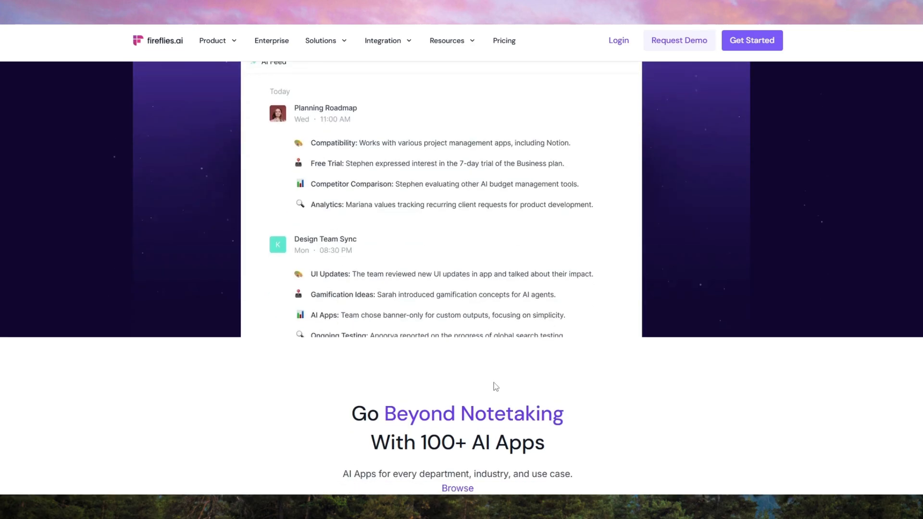
pyautogui.scroll(-3)
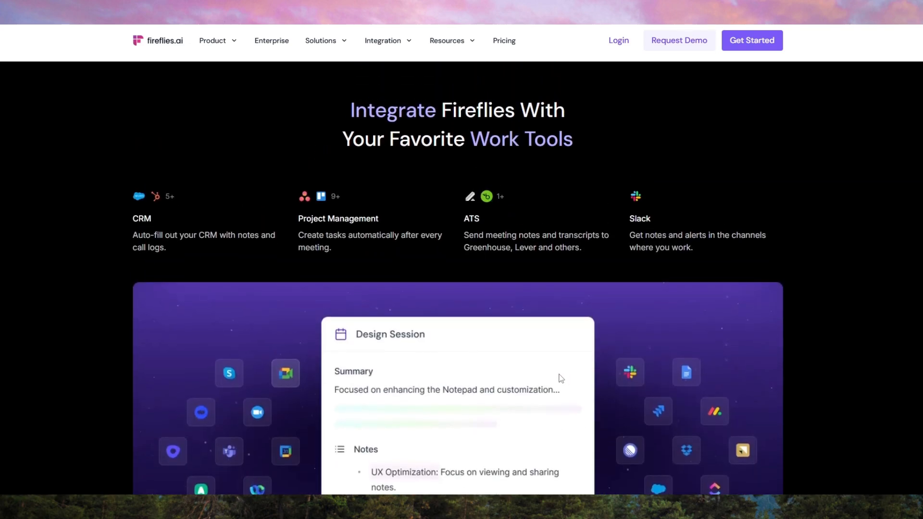
pyautogui.moveTo(434, 268)
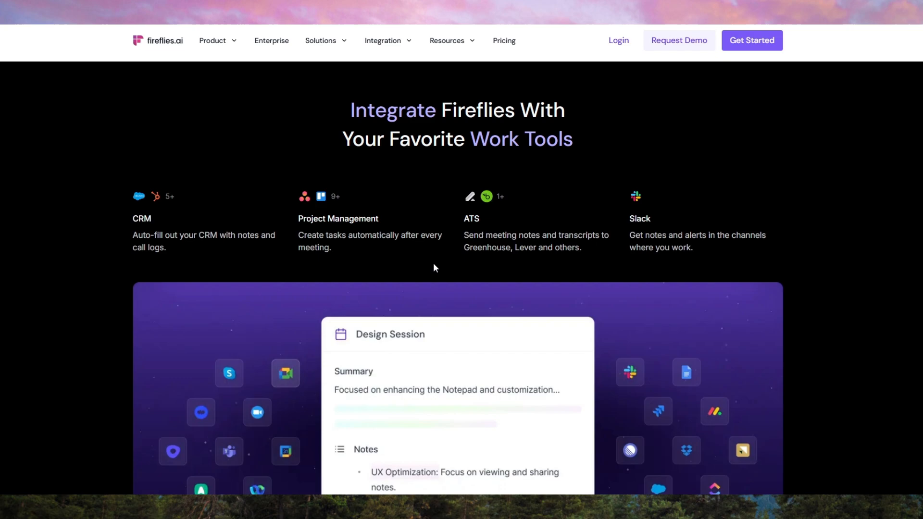
# Step: Continue past the integrations overview to the Enterprise-Grade Security section
pyautogui.scroll(-3)
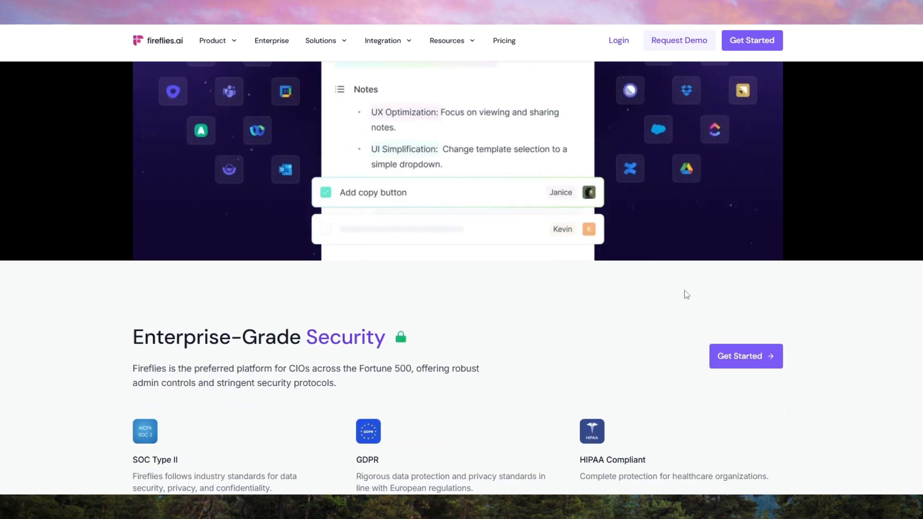
pyautogui.scroll(-3)
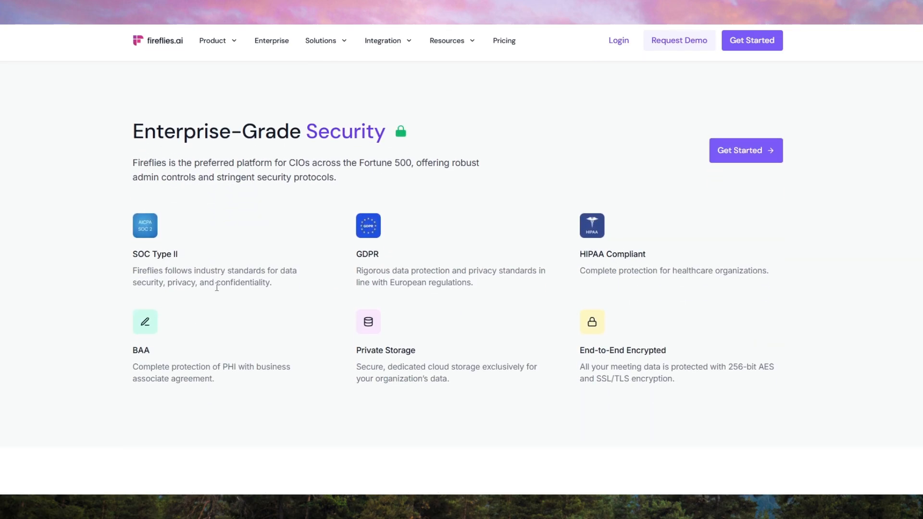
pyautogui.scroll(-3)
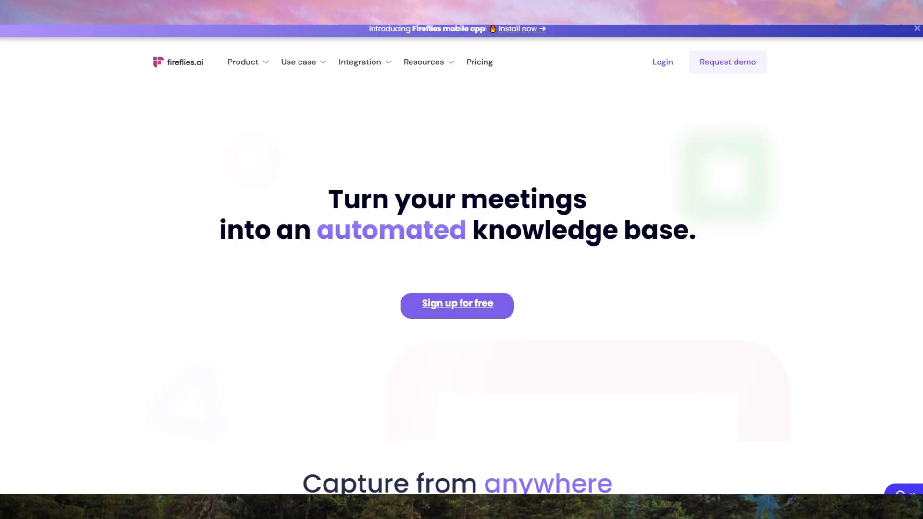
pyautogui.moveTo(676, 439)
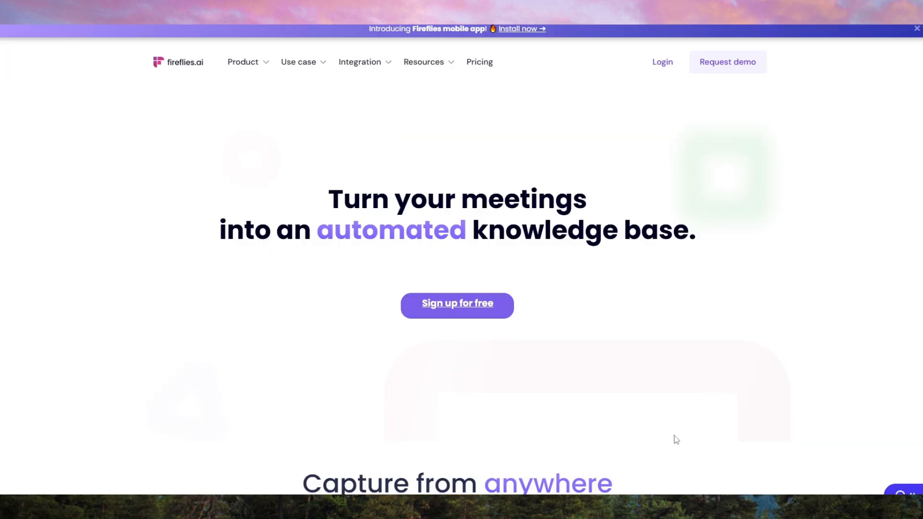
# Step: Scroll the product page through capture options, transcription quality and search to share & collaborate
pyautogui.scroll(-3)
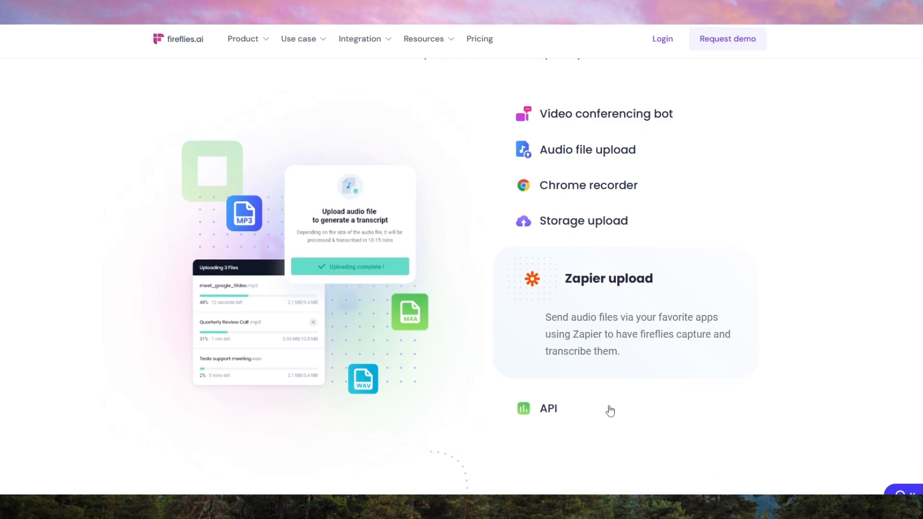
pyautogui.moveTo(585, 136)
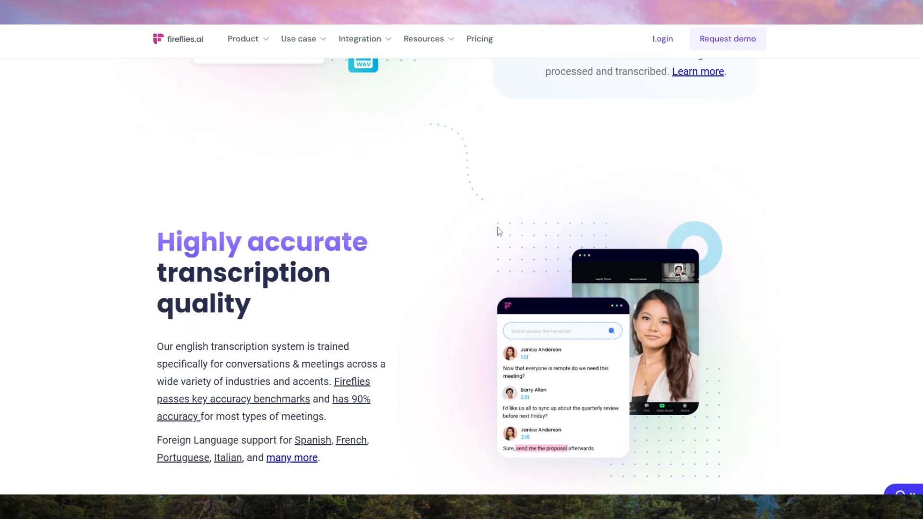
pyautogui.scroll(-3)
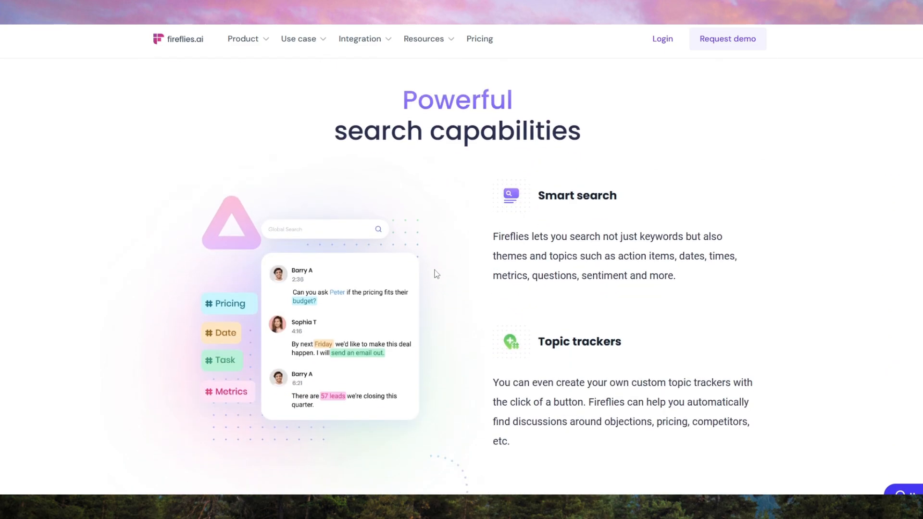
pyautogui.scroll(-3)
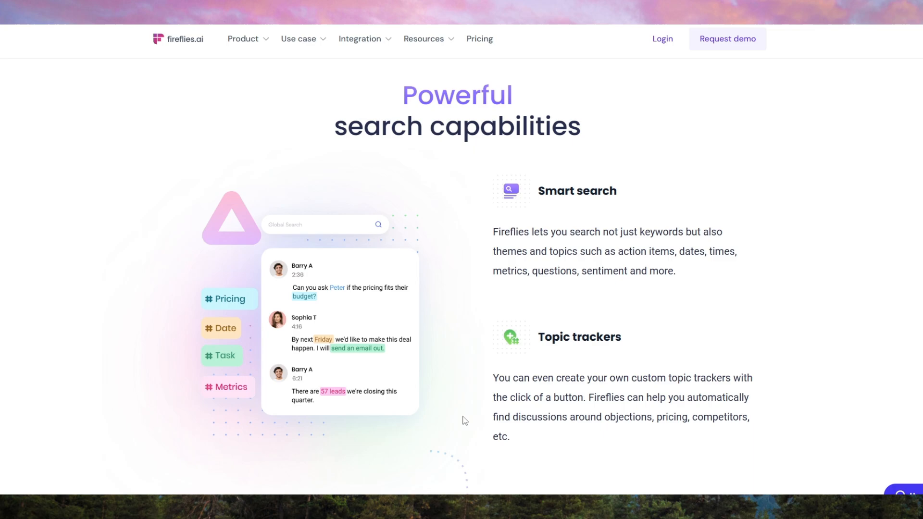
pyautogui.scroll(-3)
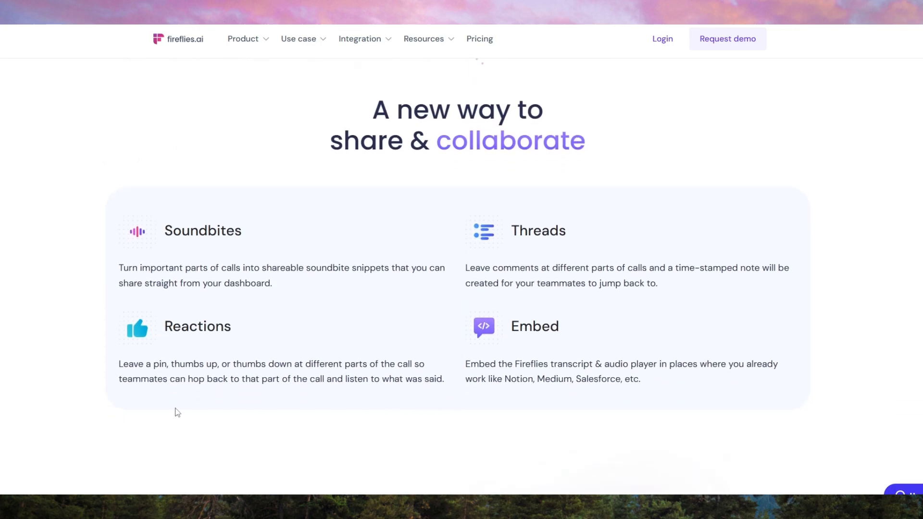
pyautogui.moveTo(431, 391)
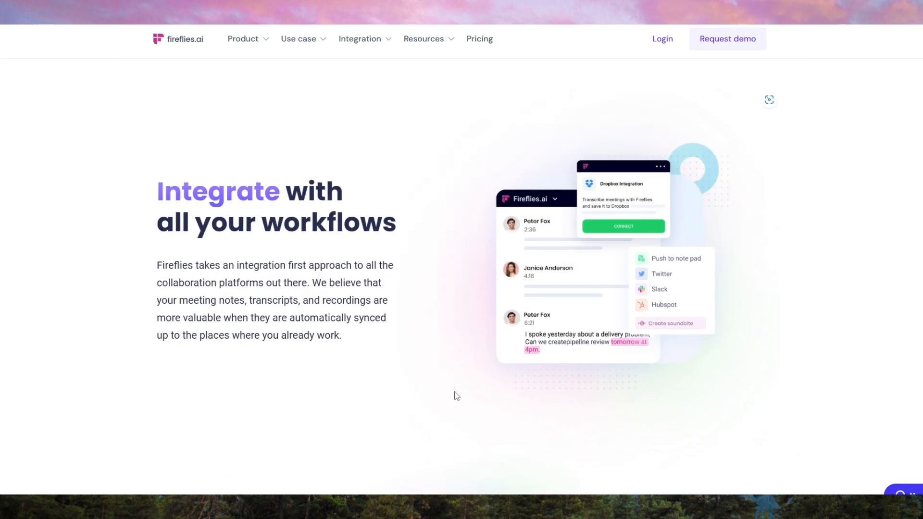
pyautogui.moveTo(110, 348)
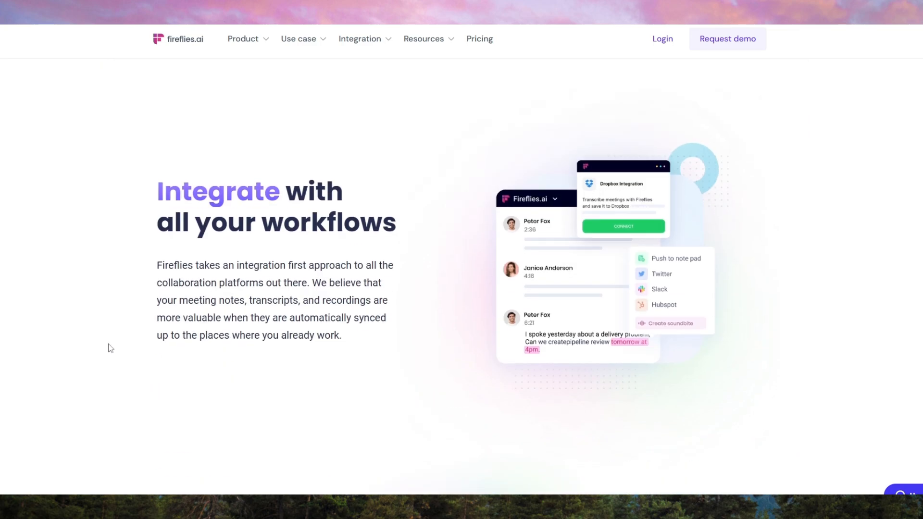
pyautogui.moveTo(384, 348)
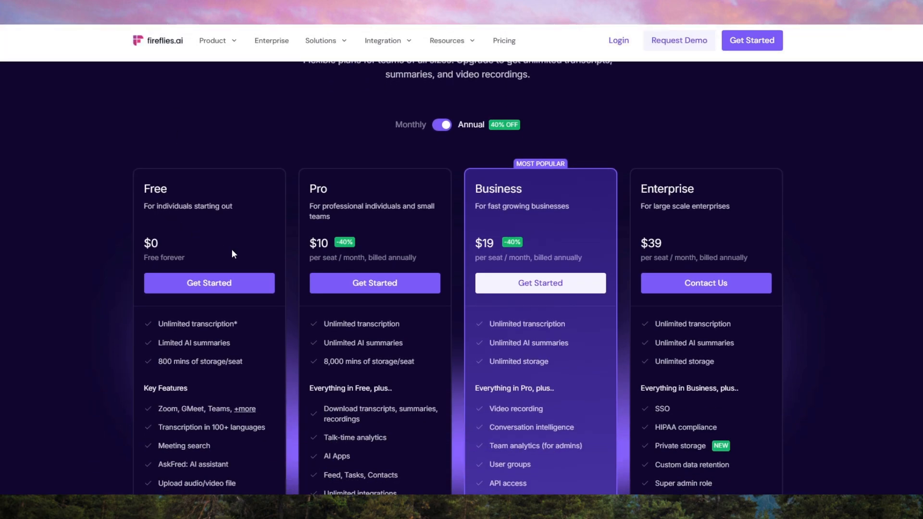
# Step: Scroll the pricing page through the plan cards into the feature comparison table
pyautogui.scroll(-3)
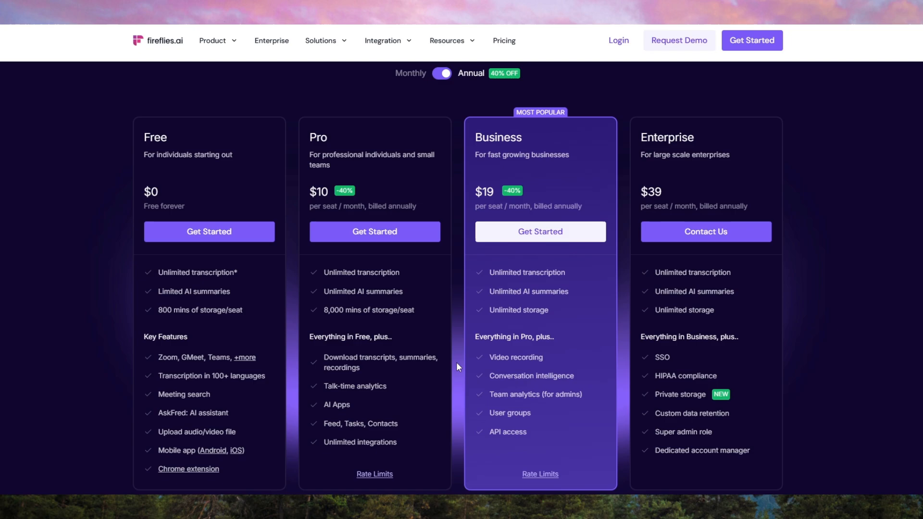
pyautogui.scroll(-3)
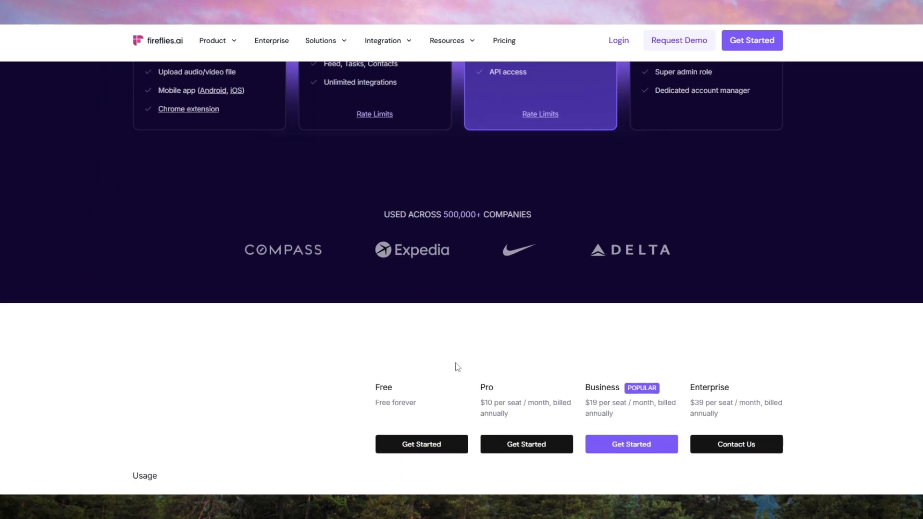
pyautogui.scroll(-3)
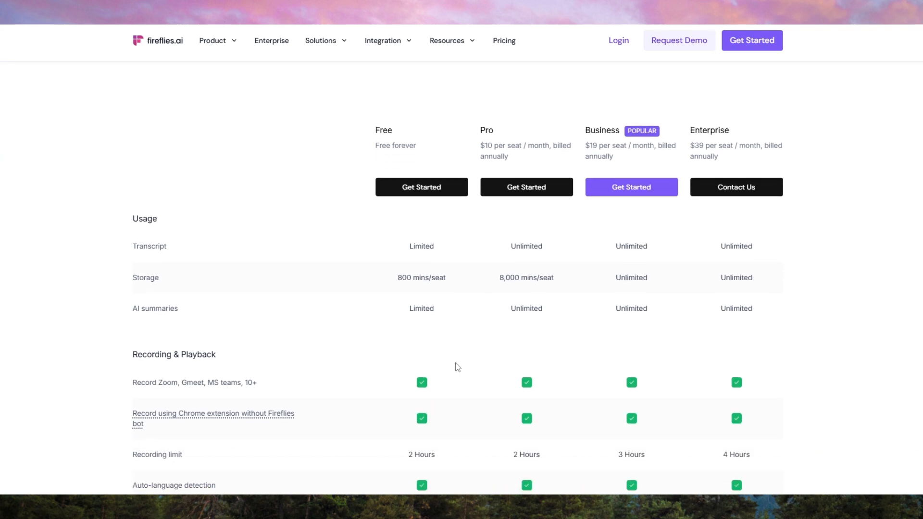
pyautogui.scroll(-3)
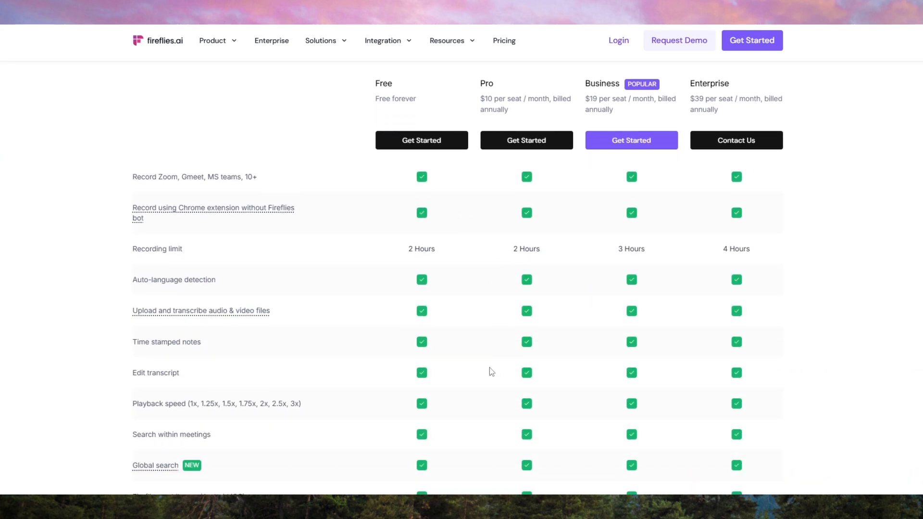
pyautogui.scroll(-3)
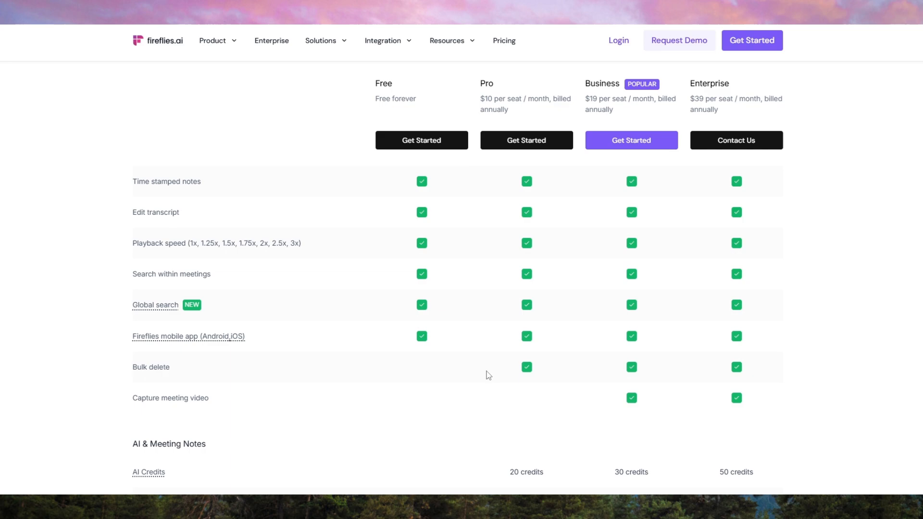
pyautogui.scroll(-3)
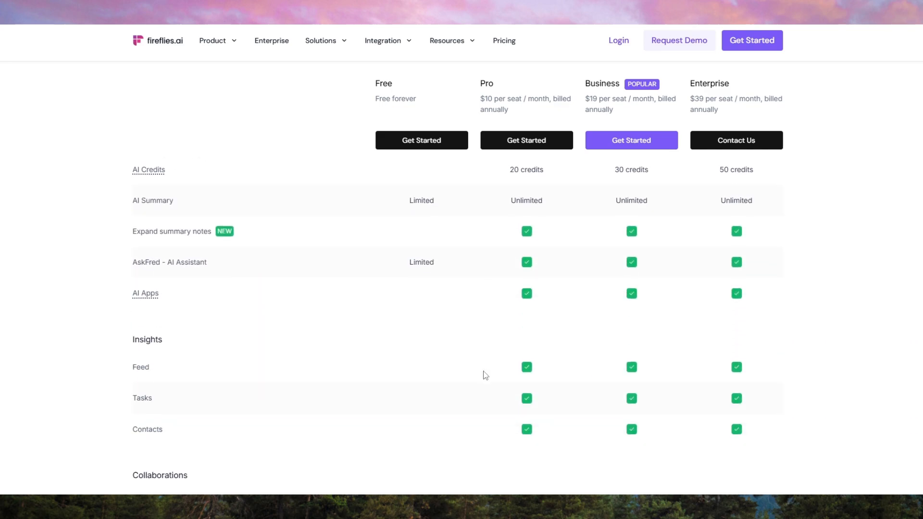
# Step: Continue down the comparison table to the Security & Privacy rows
pyautogui.scroll(-3)
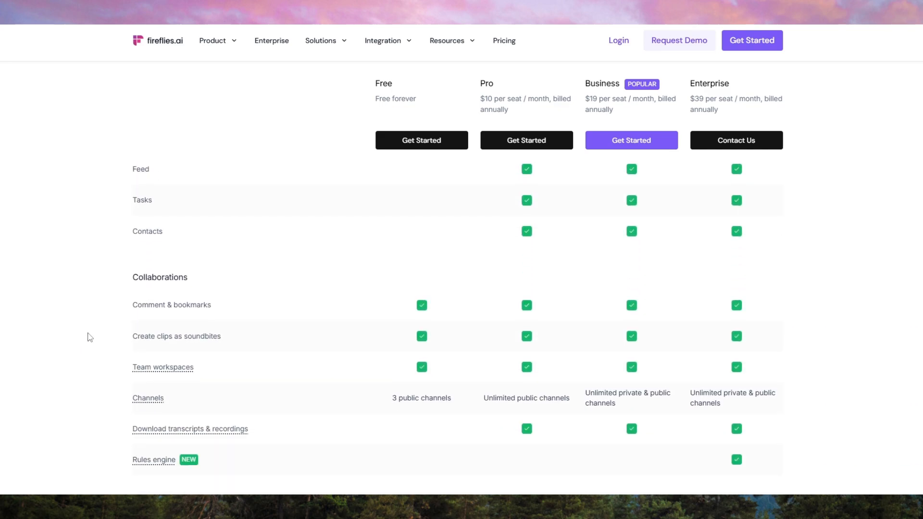
pyautogui.scroll(-3)
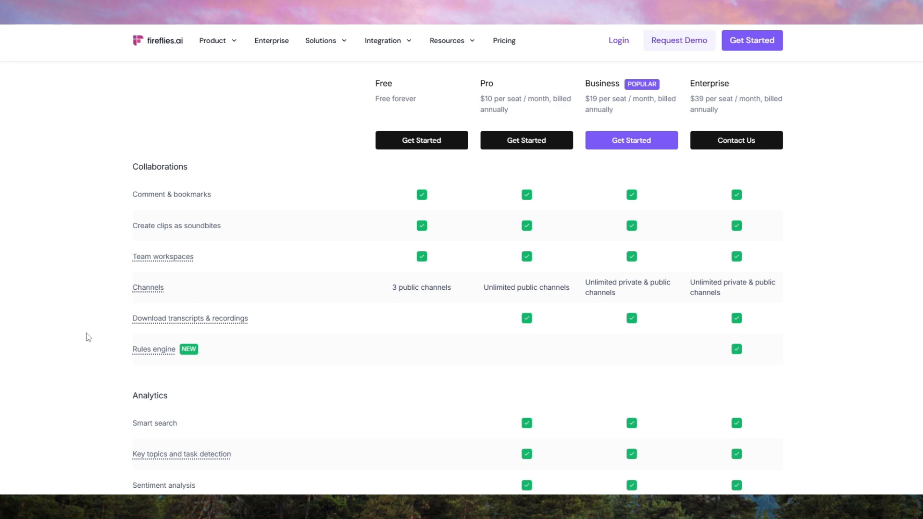
pyautogui.scroll(-3)
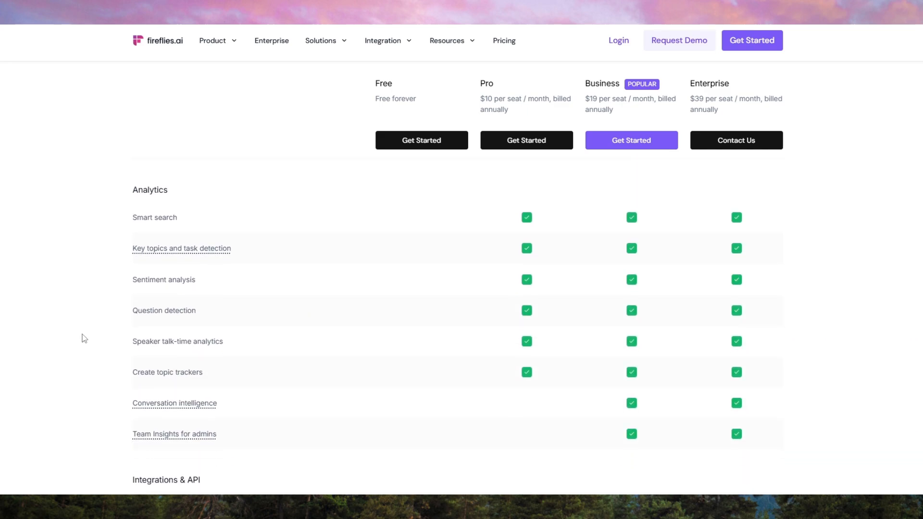
pyautogui.scroll(-3)
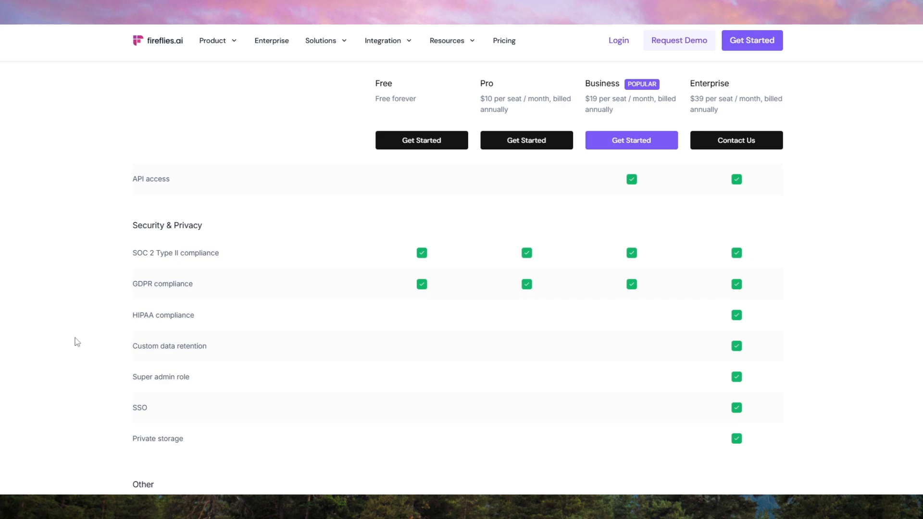
pyautogui.scroll(-3)
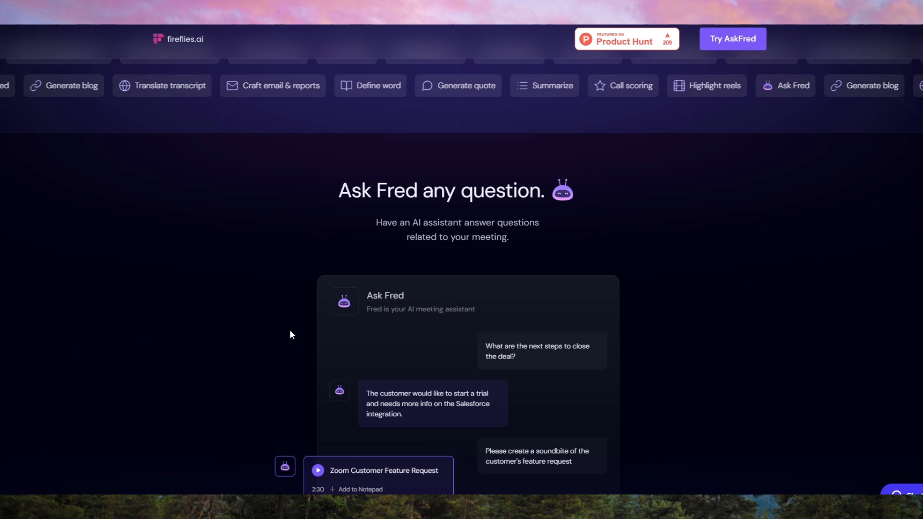
# Step: Scroll the AskFred page past the Ask Fred demo to sales discovery, screening interview and standup templates
pyautogui.scroll(-3)
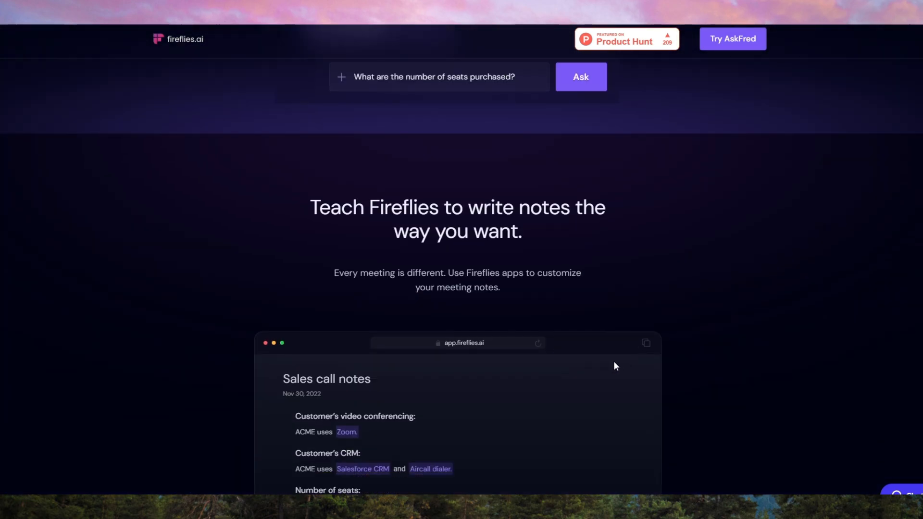
pyautogui.scroll(-3)
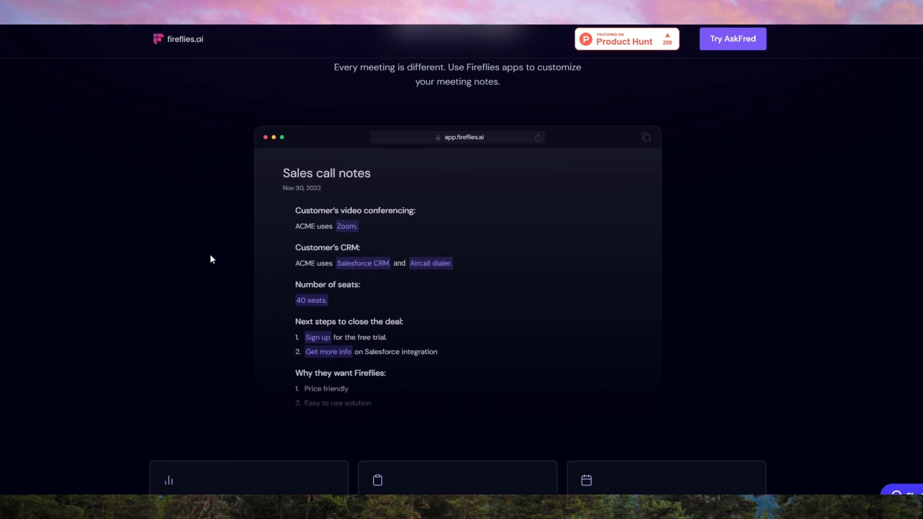
pyautogui.scroll(-3)
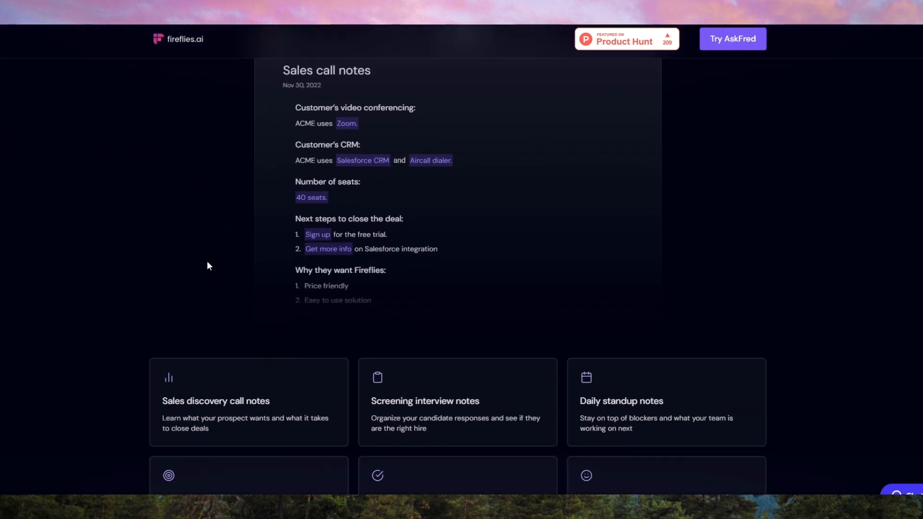